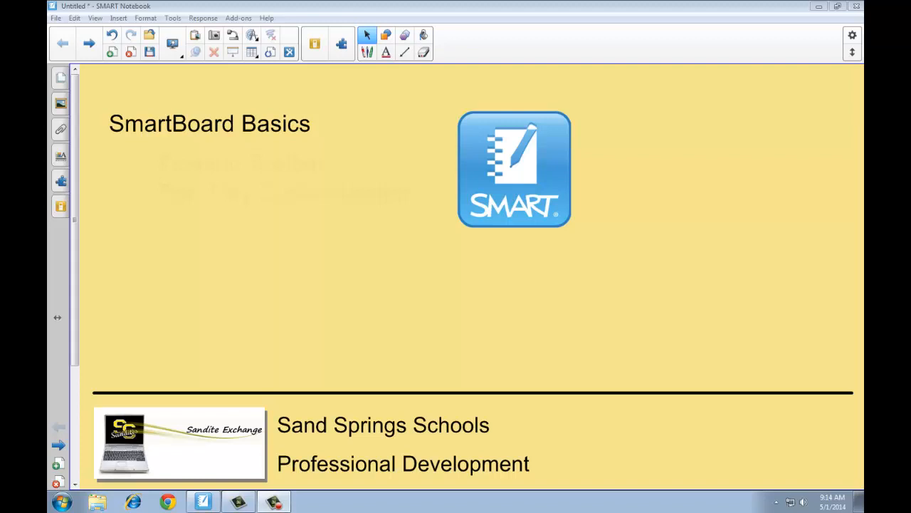
mouse_move(278, 198)
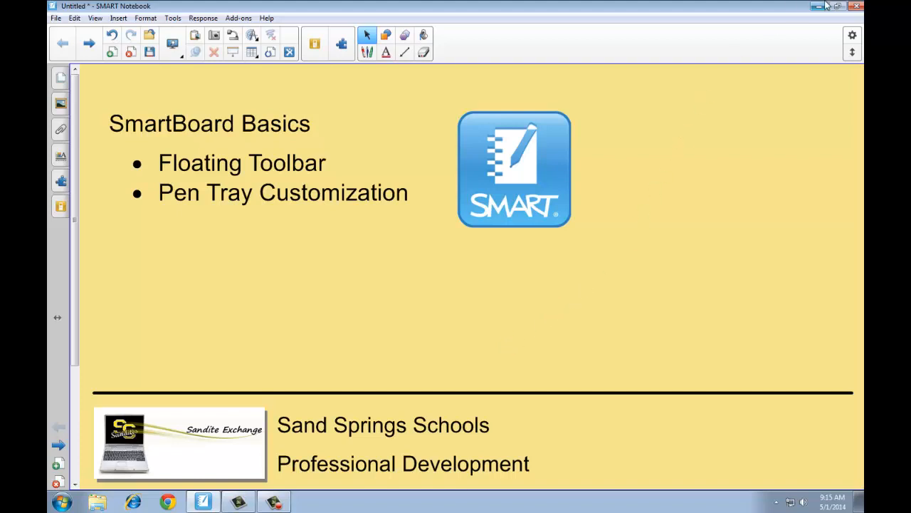
mouse_move(820, 8)
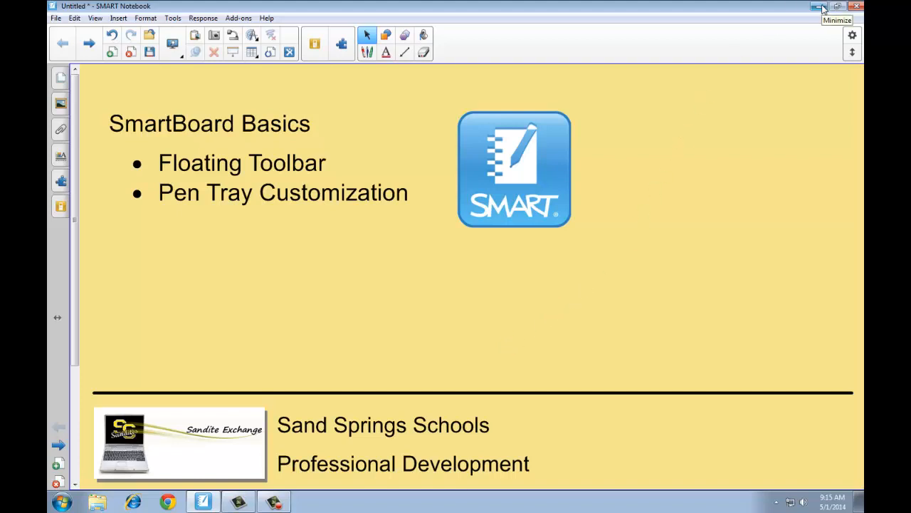
Minimize SMART Notebook and expand the Floating Tools toolbar from the left edge.
click(822, 7)
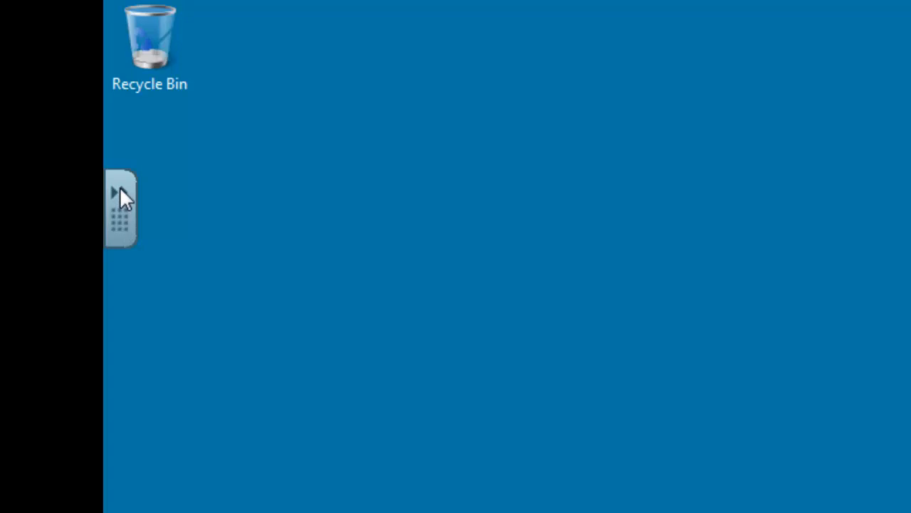
click(121, 206)
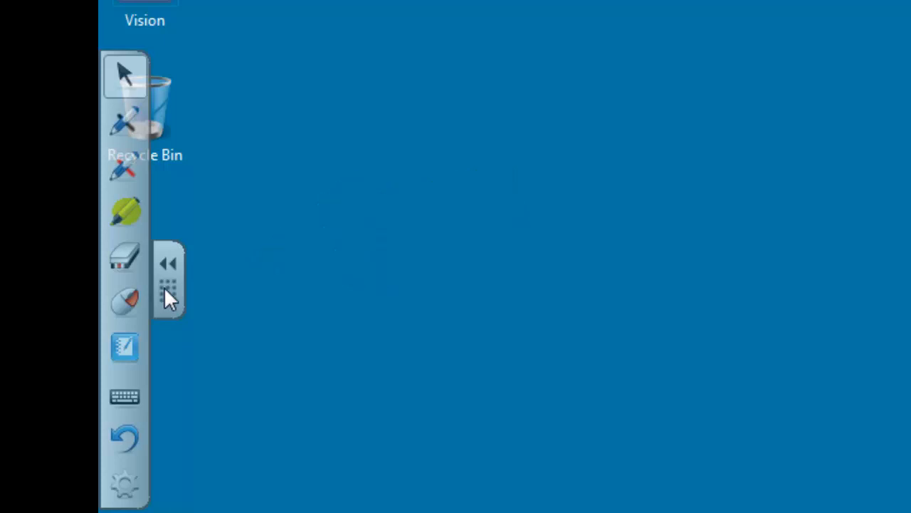
mouse_move(174, 307)
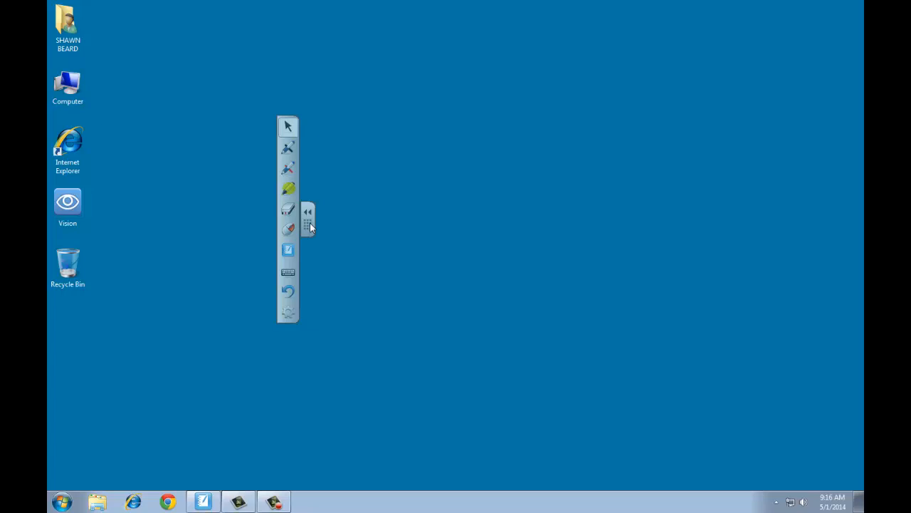
mouse_move(314, 233)
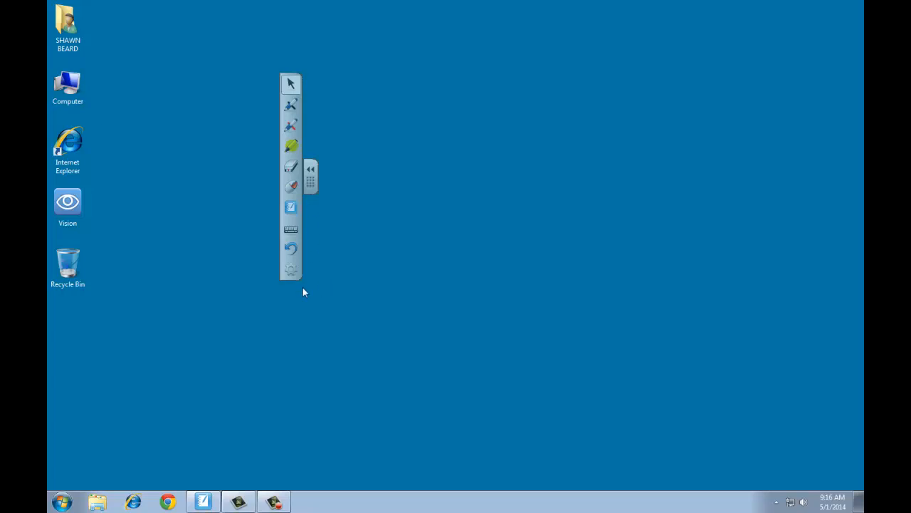
mouse_move(292, 272)
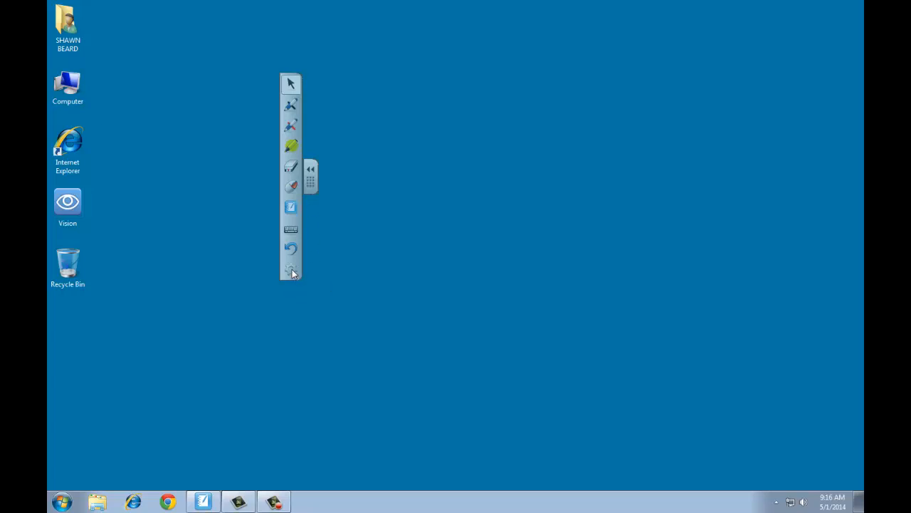
Add Recorder, Full Screen Capture, Shape and Calculator to the floating toolbar via Customize.
click(291, 271)
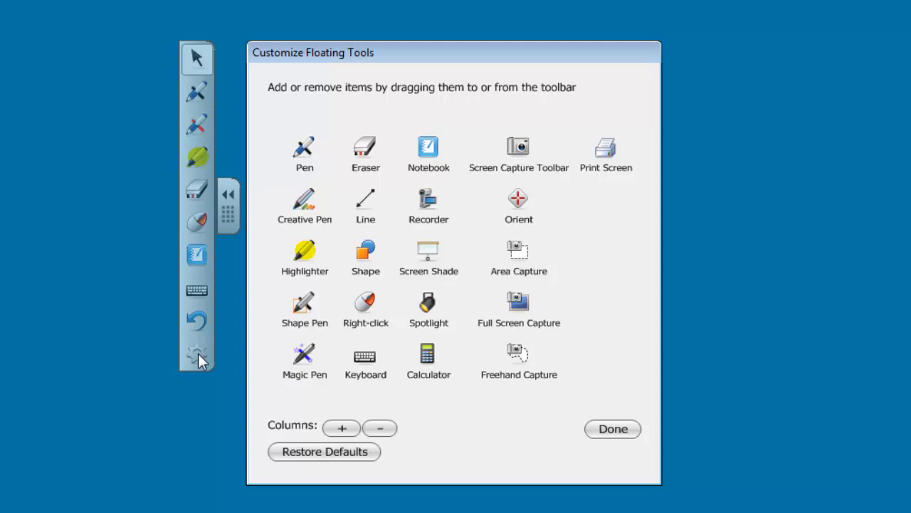
mouse_move(267, 360)
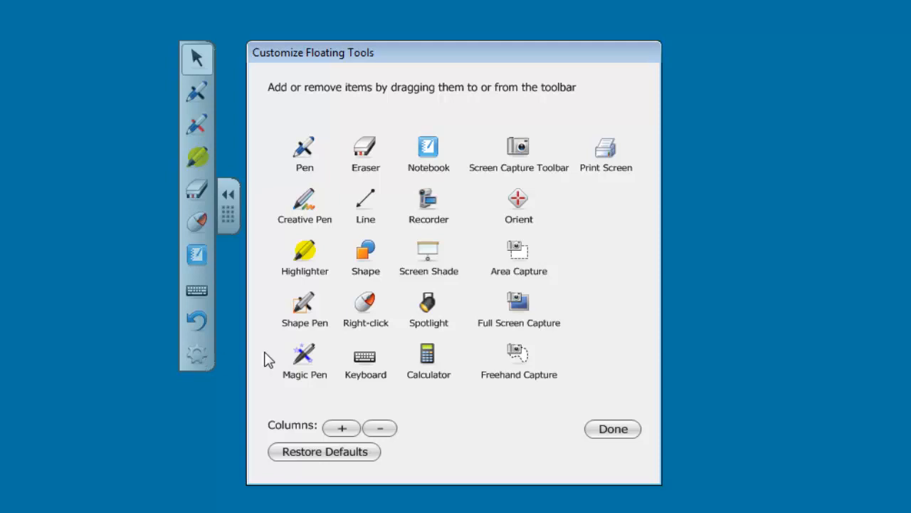
mouse_move(341, 428)
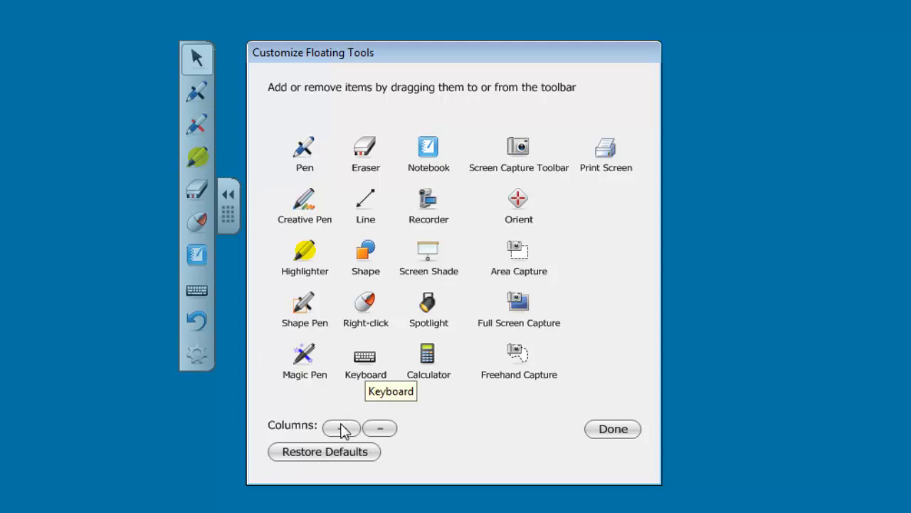
mouse_move(203, 114)
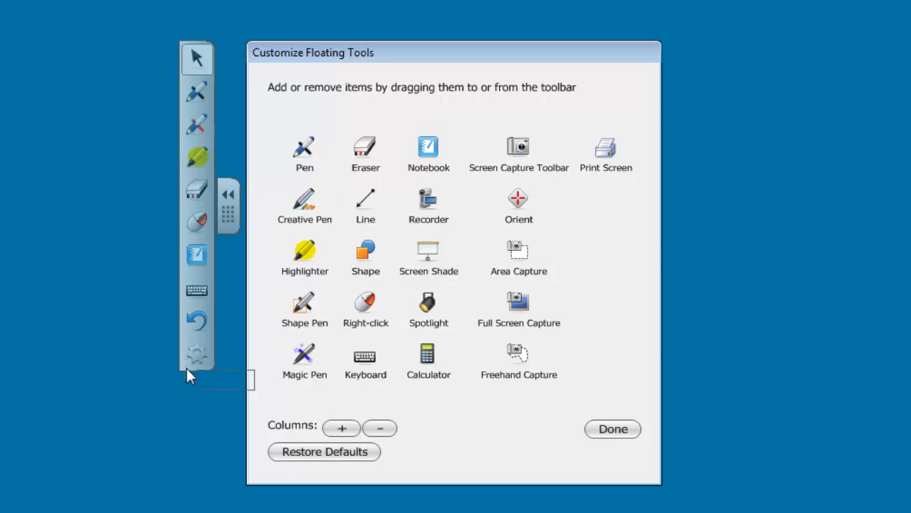
mouse_move(459, 237)
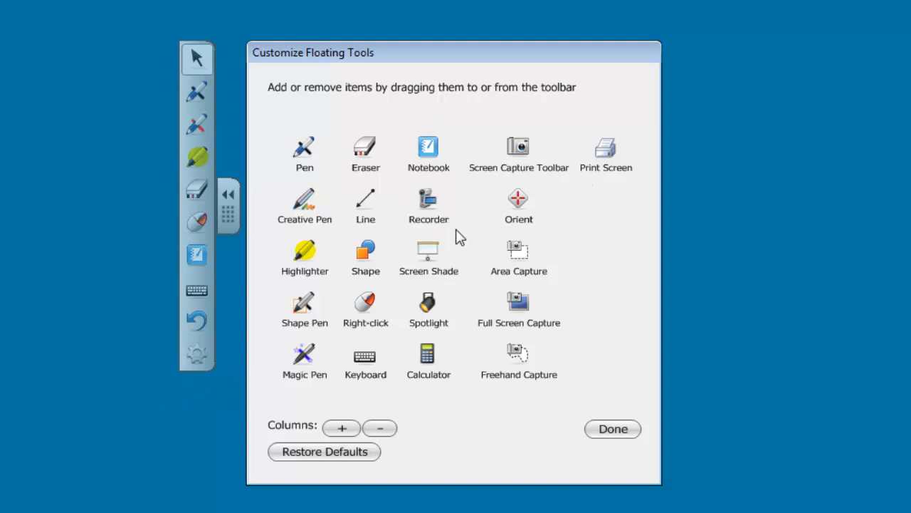
mouse_move(429, 203)
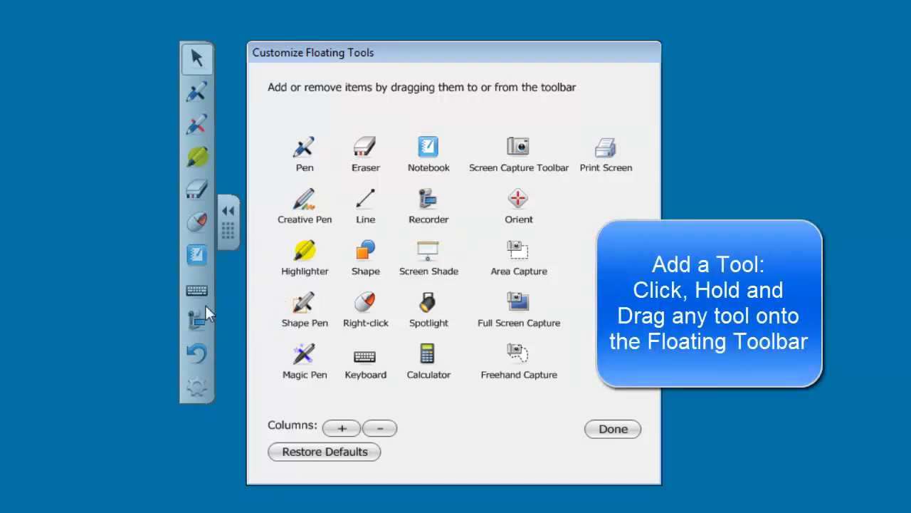
mouse_move(397, 335)
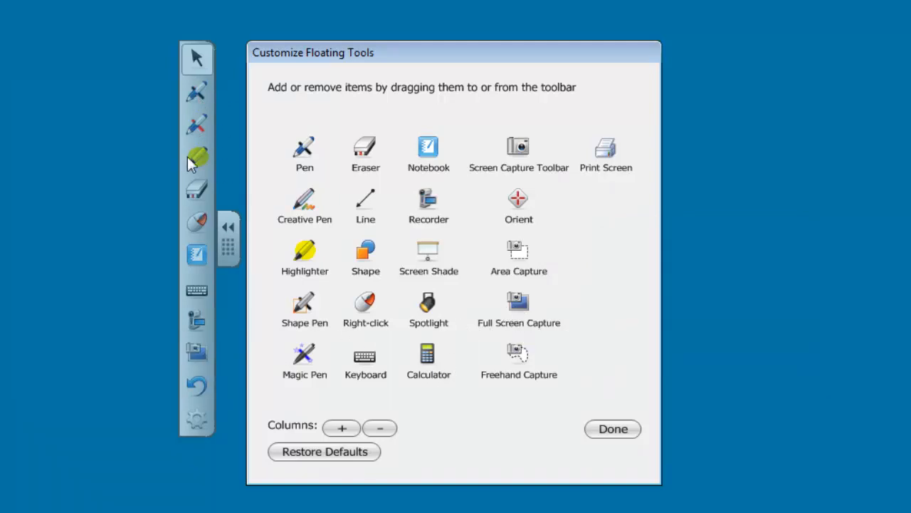
mouse_move(199, 427)
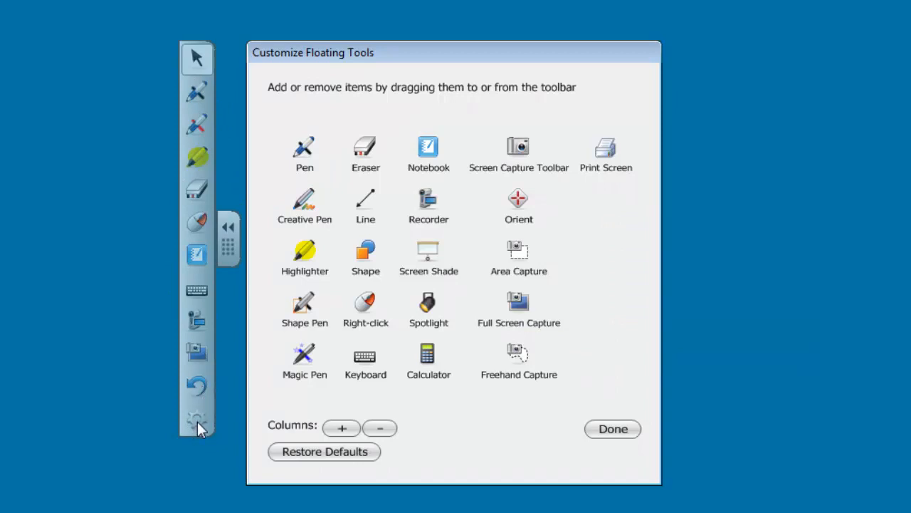
mouse_move(294, 398)
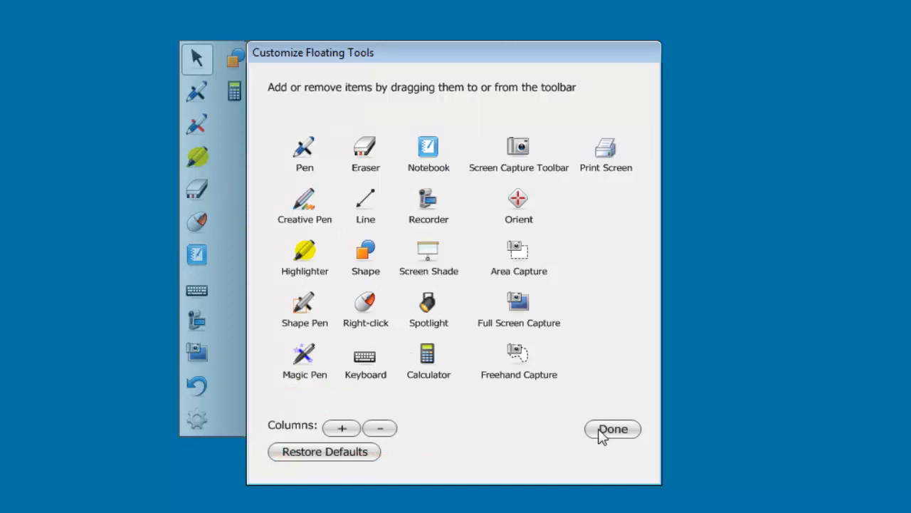
click(612, 429)
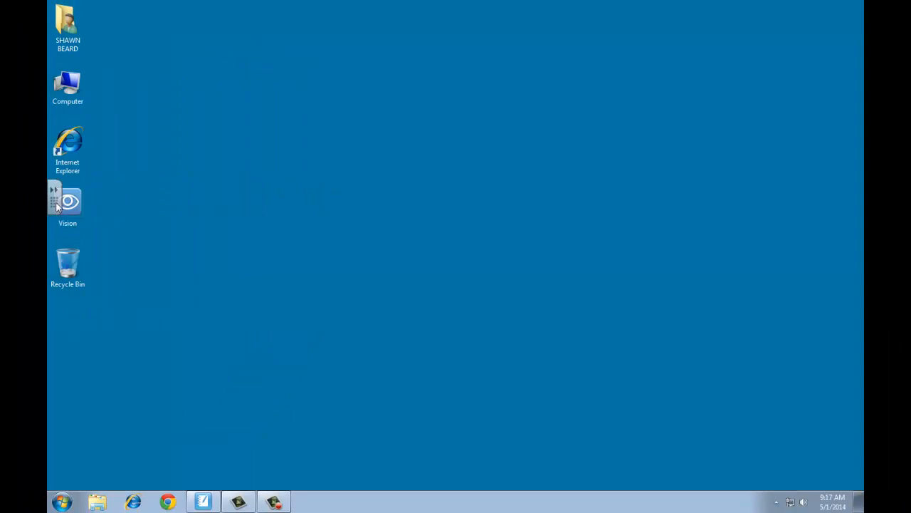
mouse_move(67, 477)
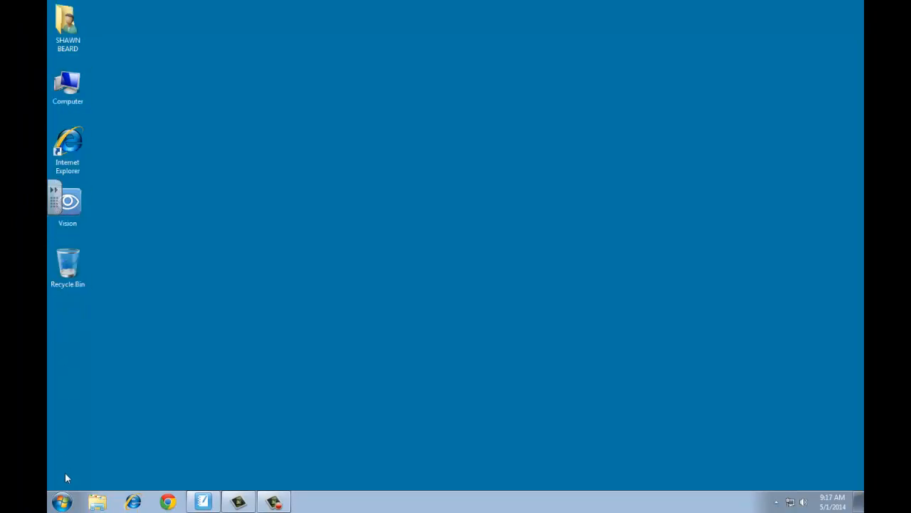
mouse_move(124, 296)
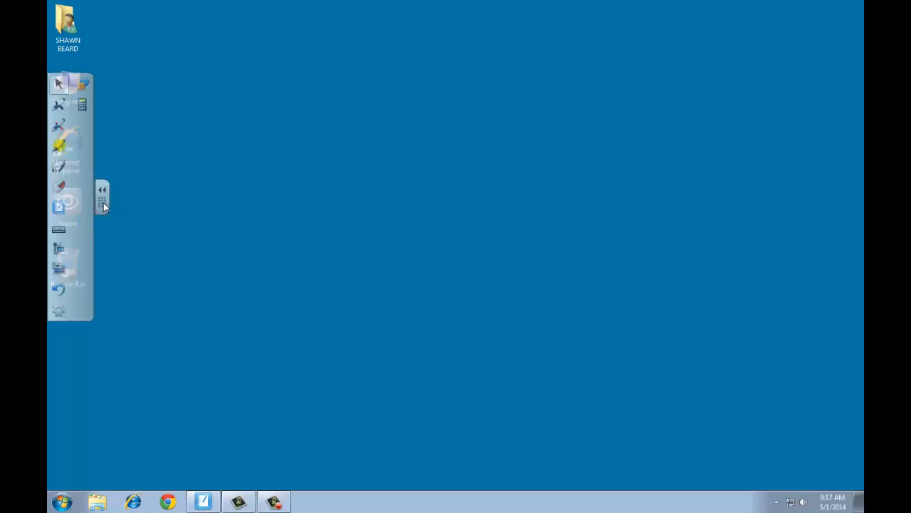
Move the floating toolbar across to the right edge and expand it there.
drag(102, 196, 344, 212)
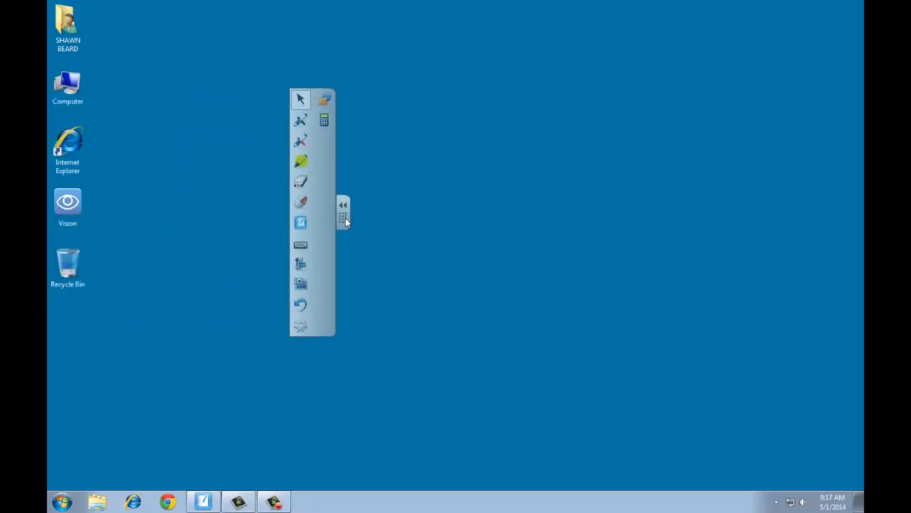
drag(344, 212, 465, 211)
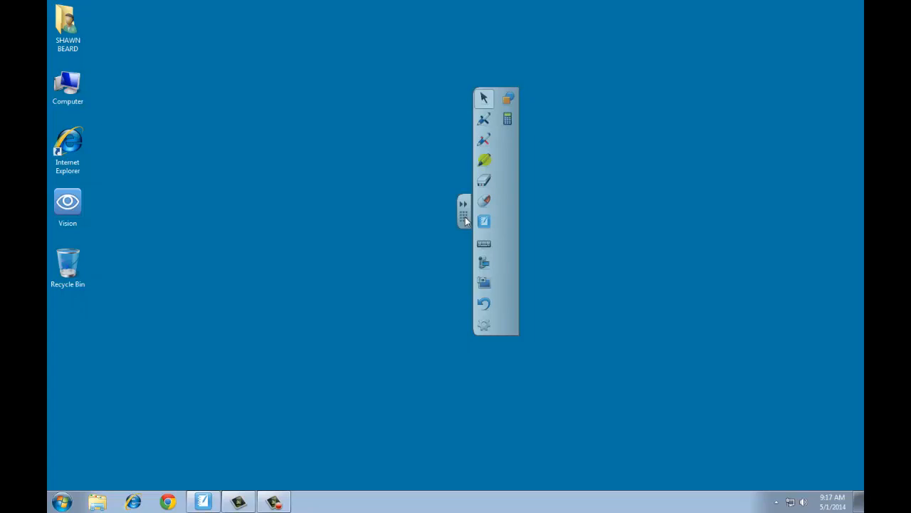
mouse_move(465, 216)
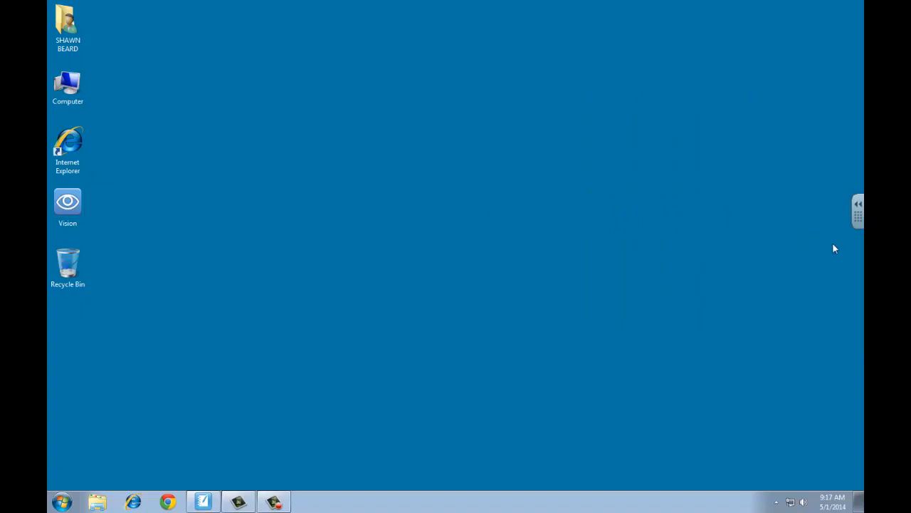
mouse_move(830, 233)
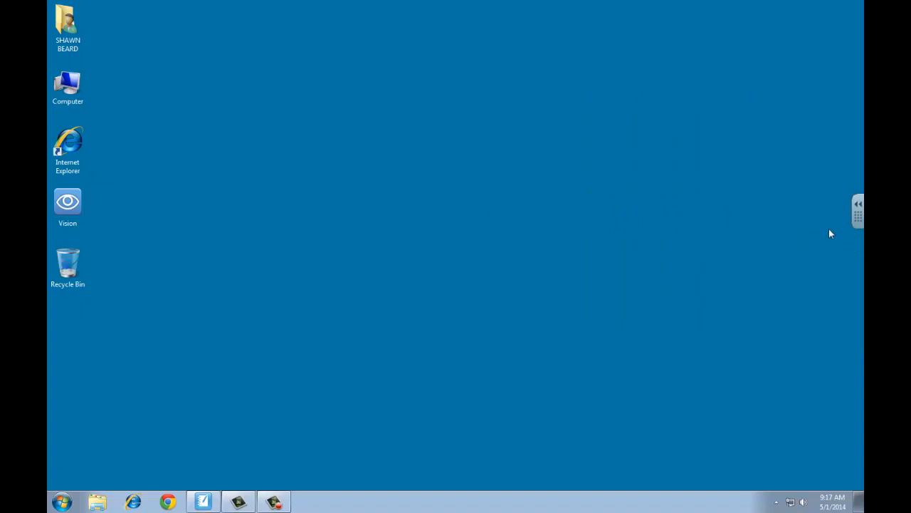
mouse_move(530, 342)
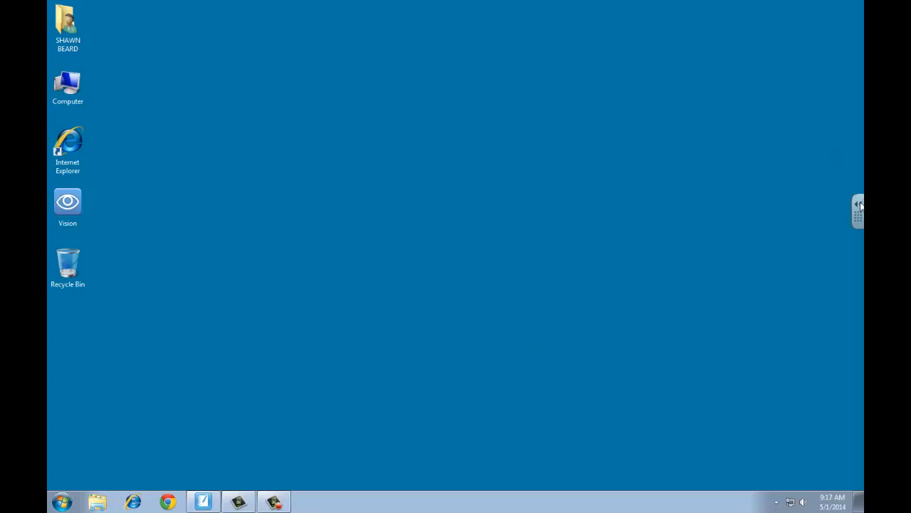
click(859, 207)
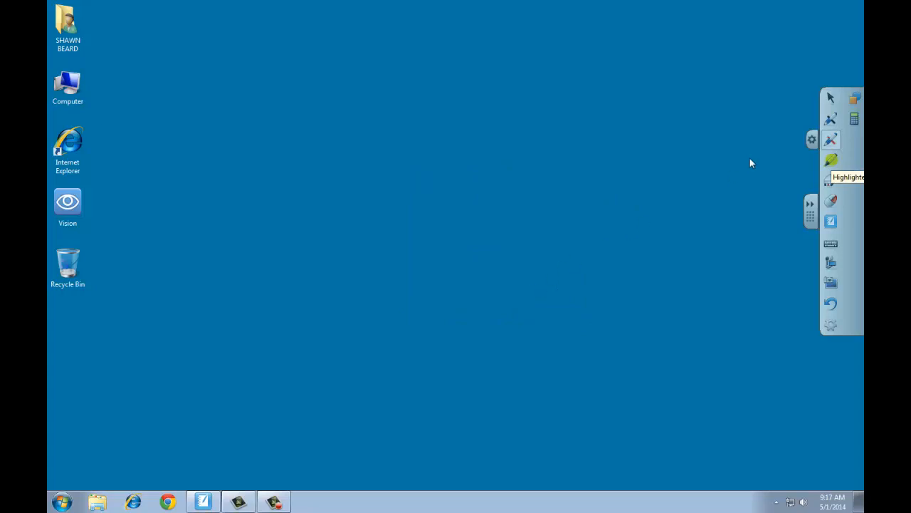
mouse_move(831, 139)
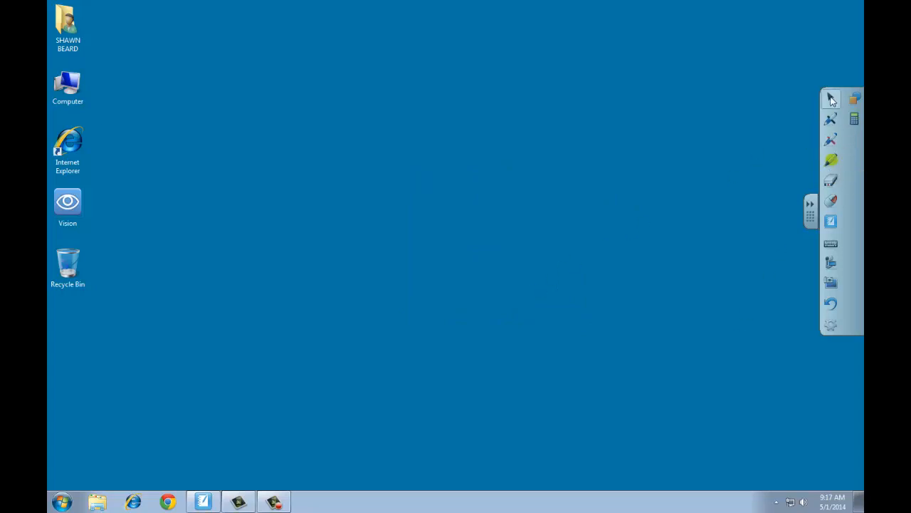
mouse_move(626, 321)
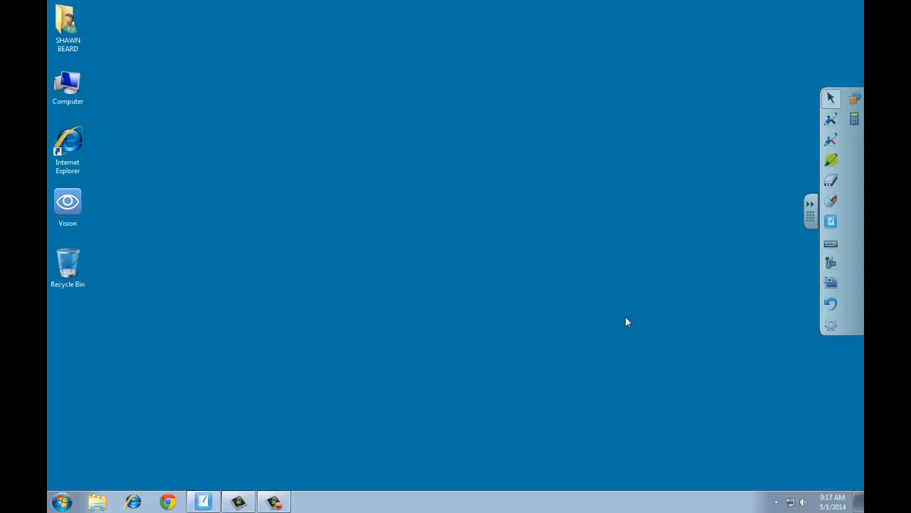
mouse_move(349, 460)
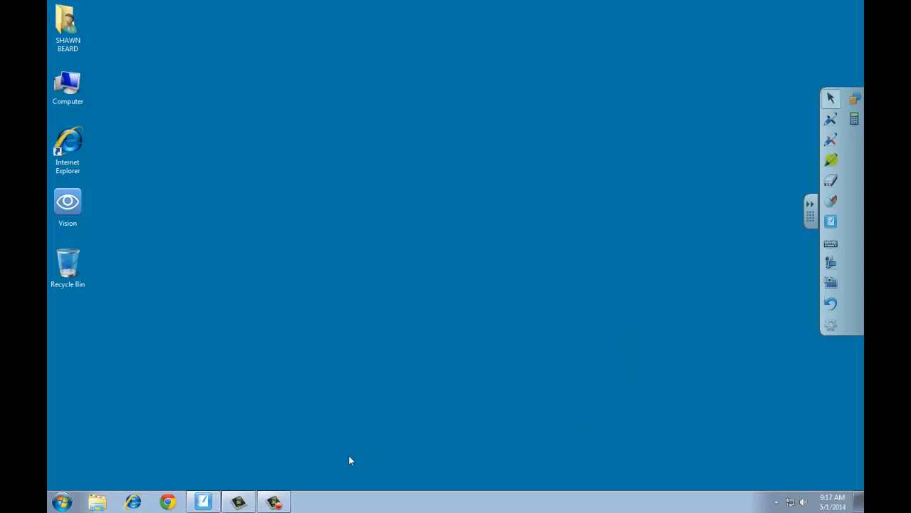
mouse_move(388, 440)
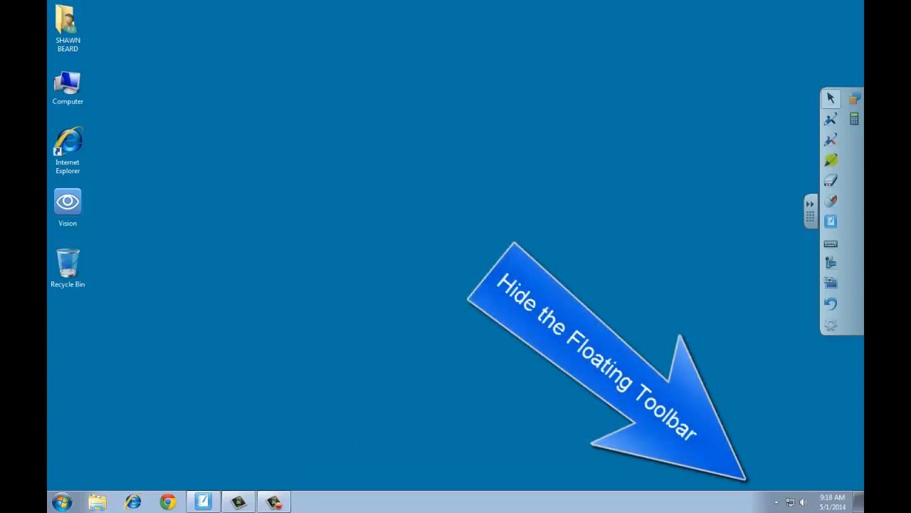
mouse_move(777, 502)
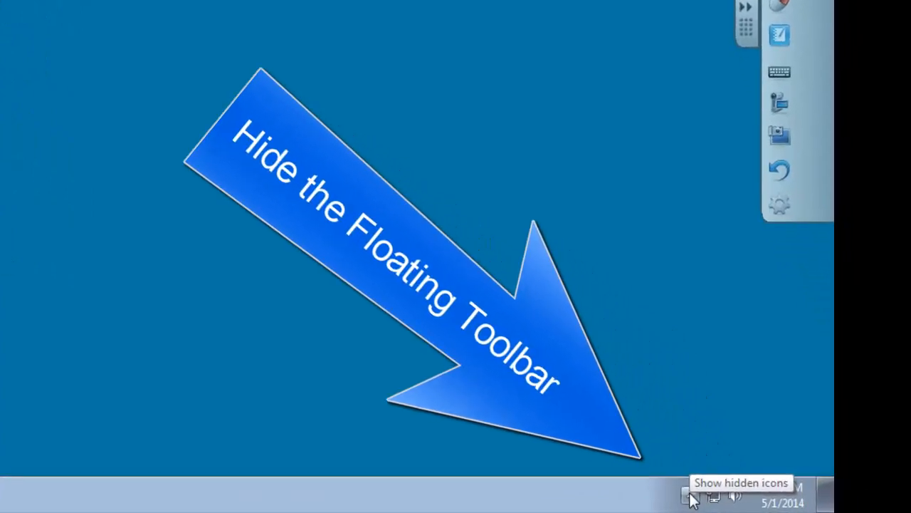
Hide Floating Tools from the tray, then restore Notebook to the Customizing the Pen Tray page.
click(690, 497)
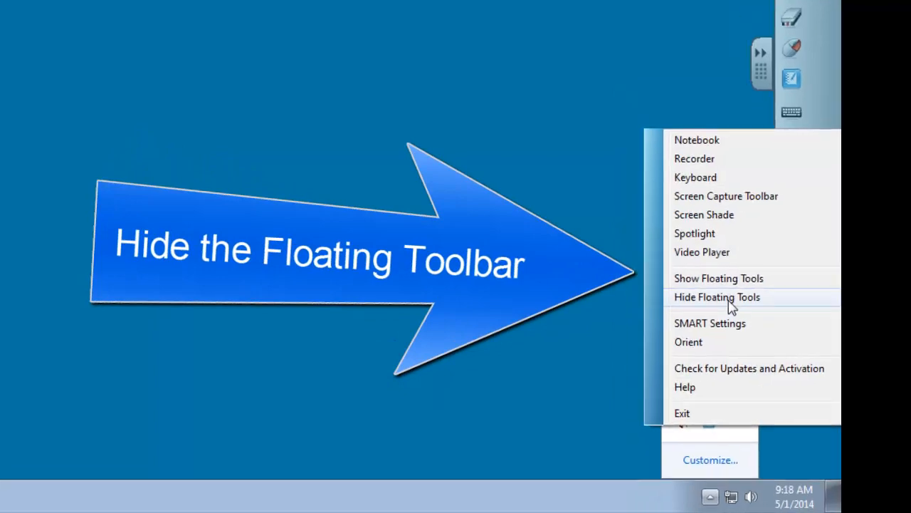
click(717, 297)
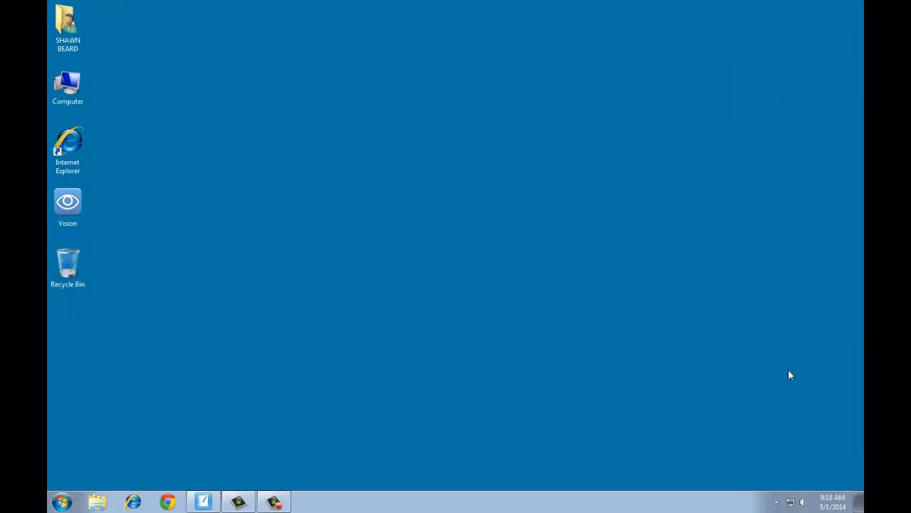
mouse_move(776, 502)
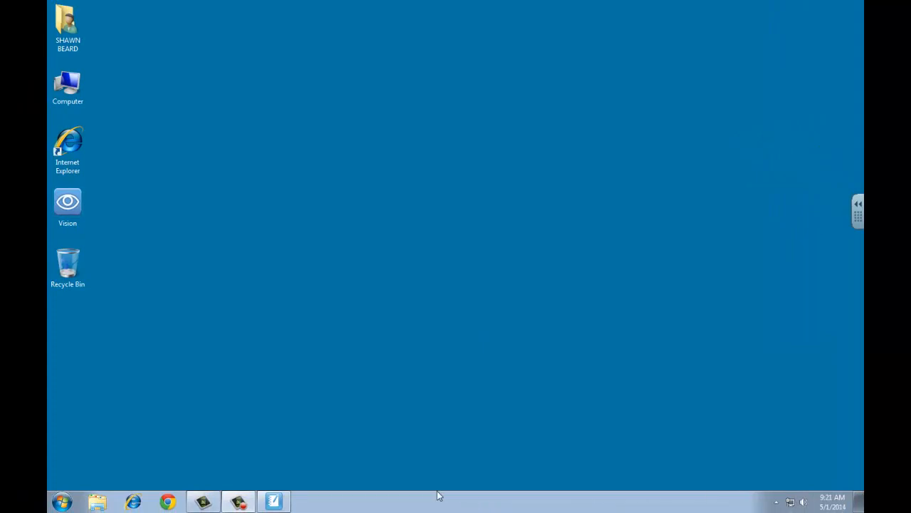
mouse_move(344, 475)
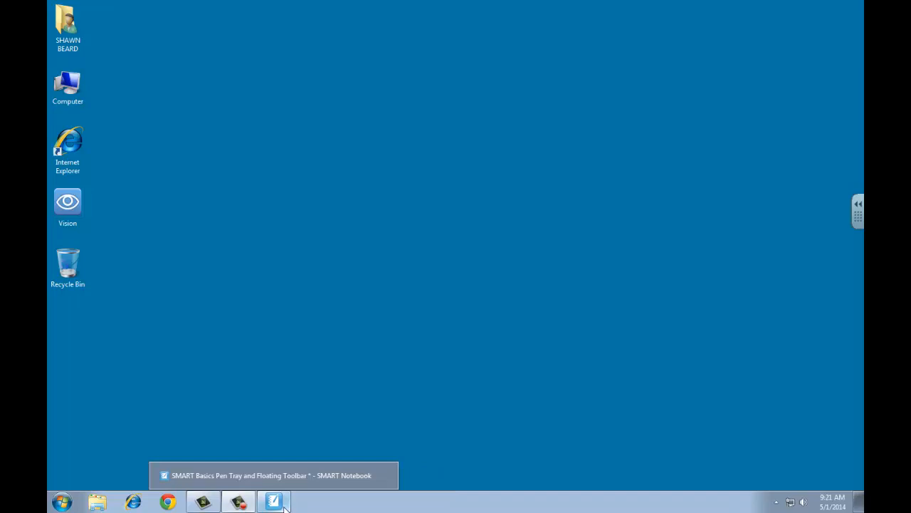
click(273, 502)
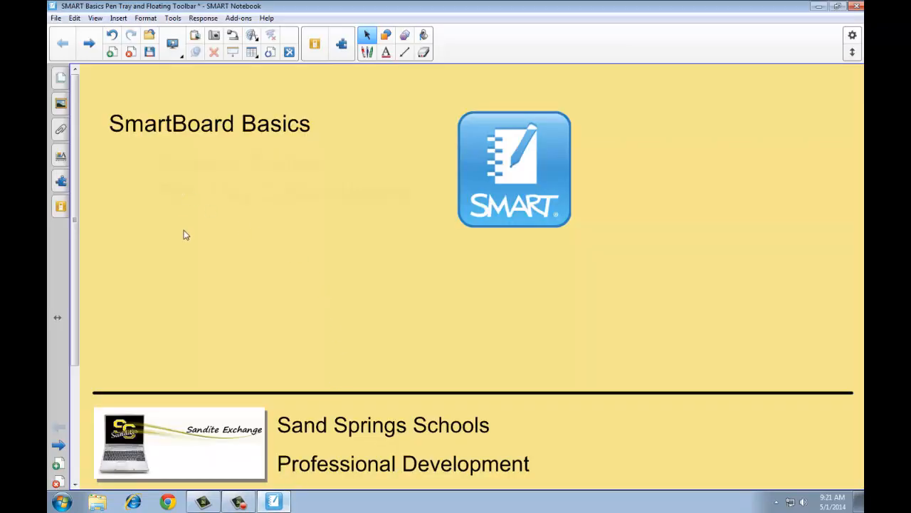
click(89, 43)
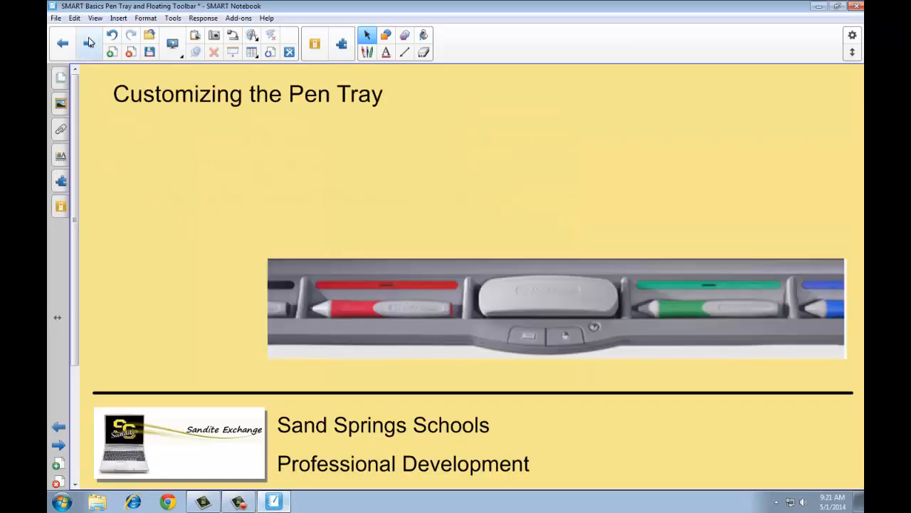
click(89, 43)
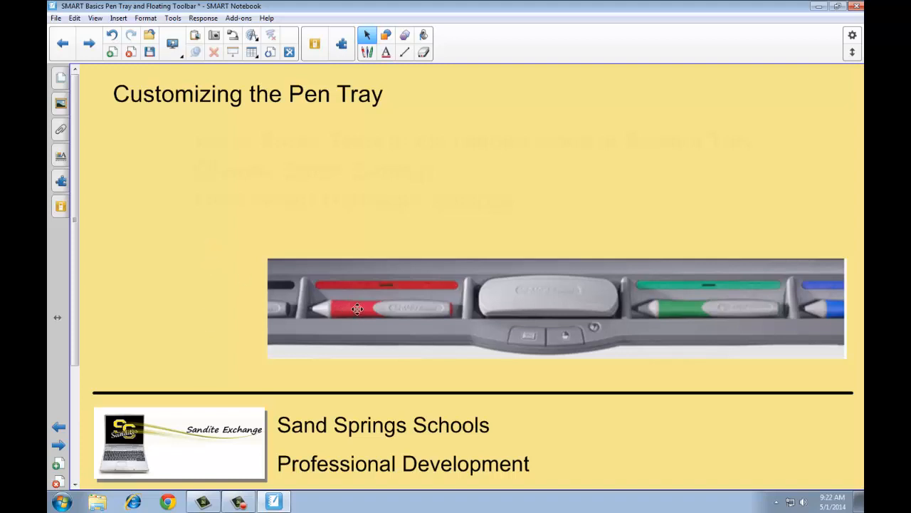
mouse_move(697, 311)
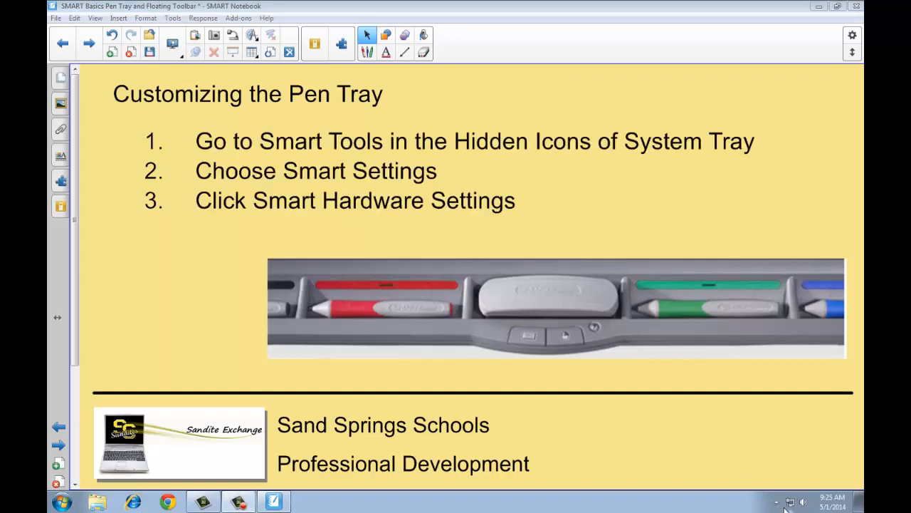
Open SMART Settings from the SMART icon in the system tray.
click(776, 502)
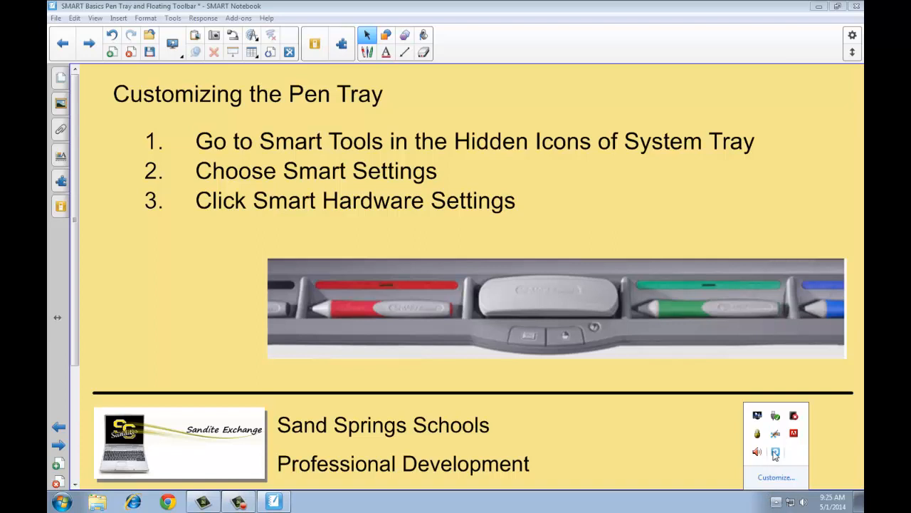
click(775, 453)
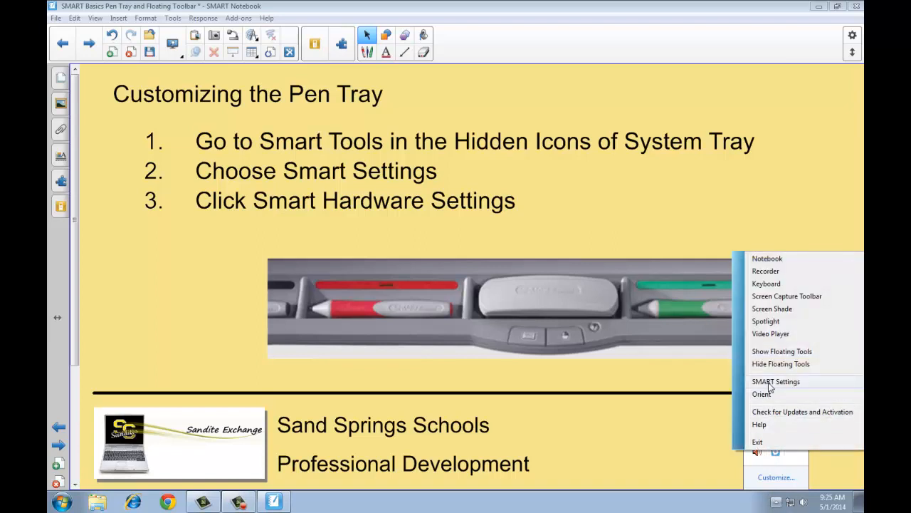
click(776, 380)
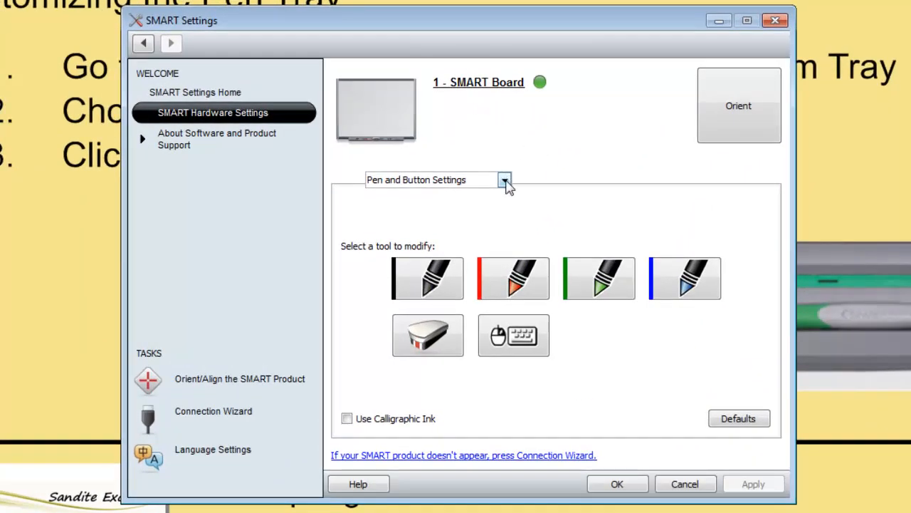
Choose Pen and Button Settings under SMART Hardware Settings.
click(504, 179)
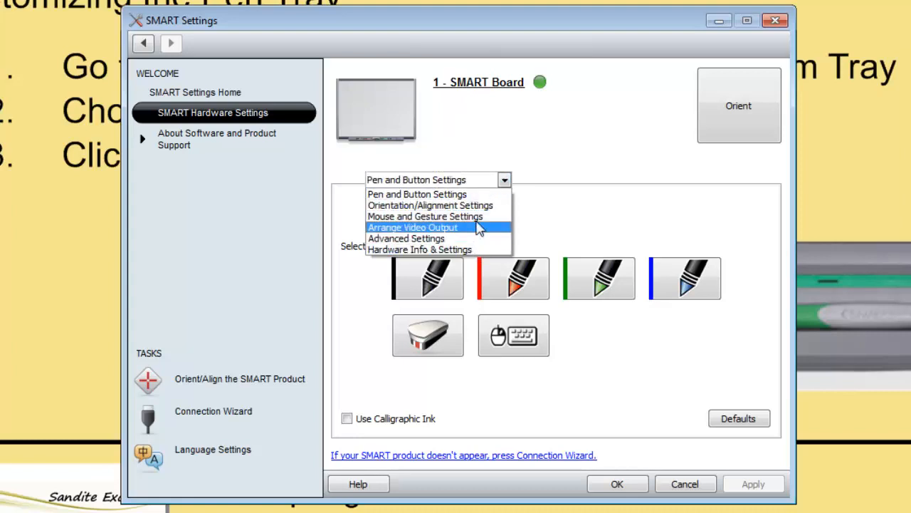
click(416, 194)
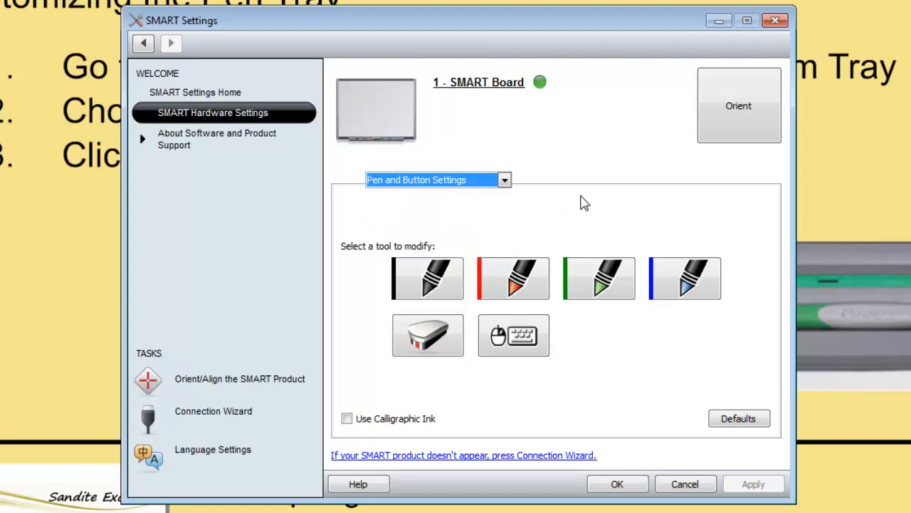
click(427, 278)
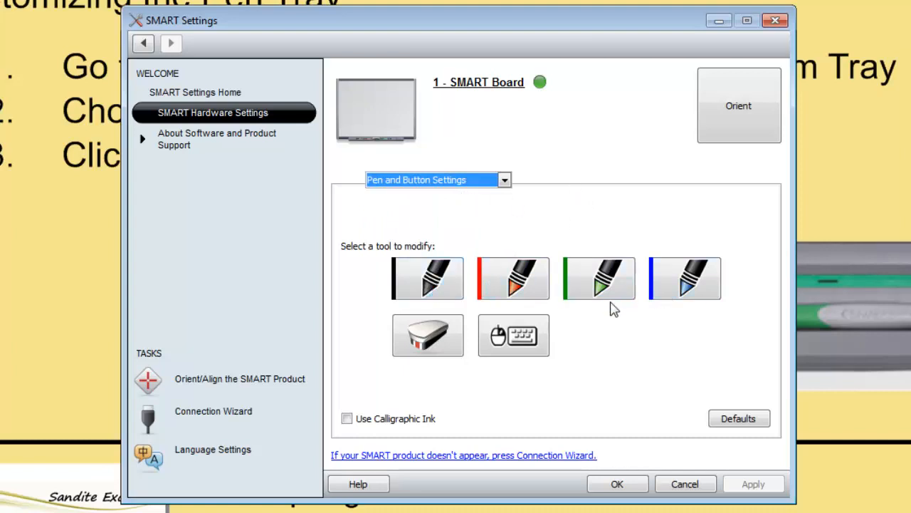
mouse_move(604, 330)
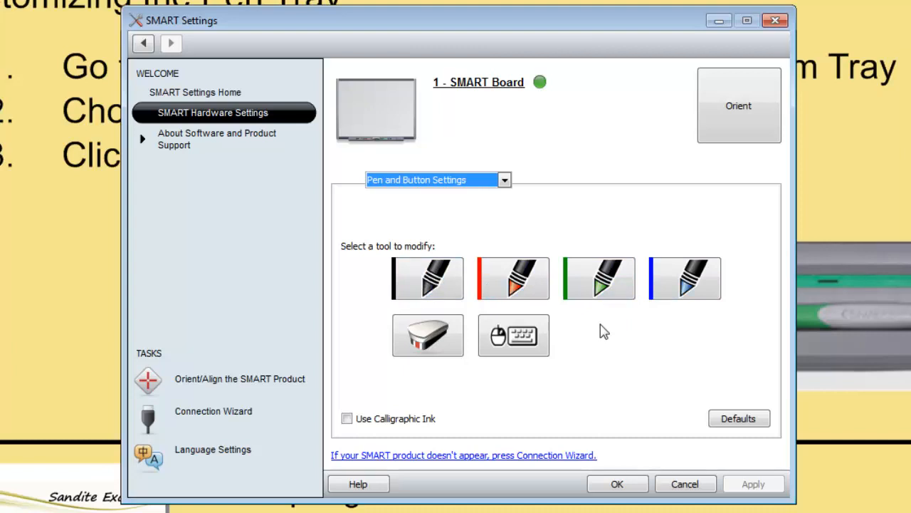
mouse_move(598, 278)
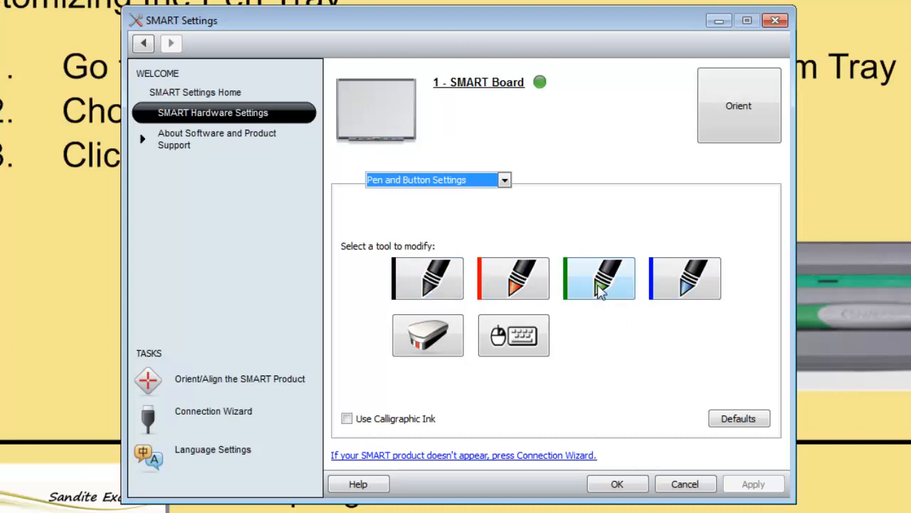
Give the green tray pen yellow ink, a thick line and partial transparency, and save.
click(599, 278)
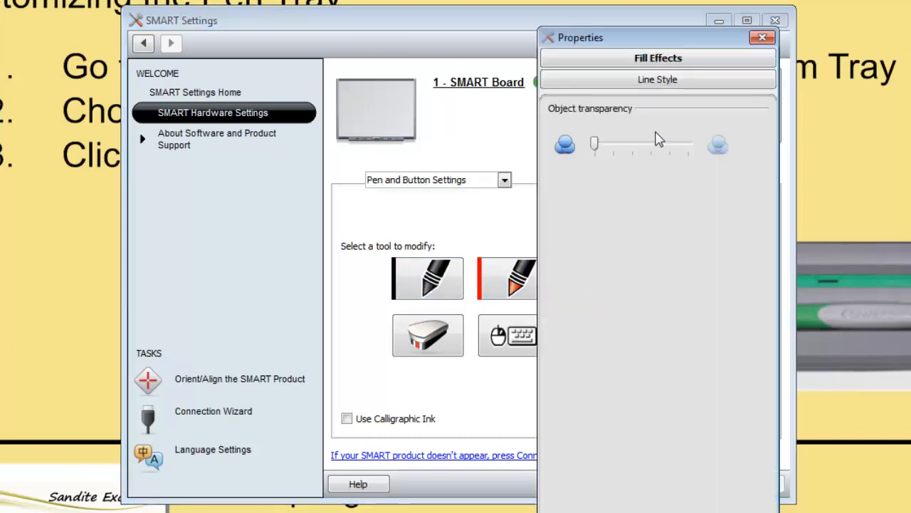
click(658, 80)
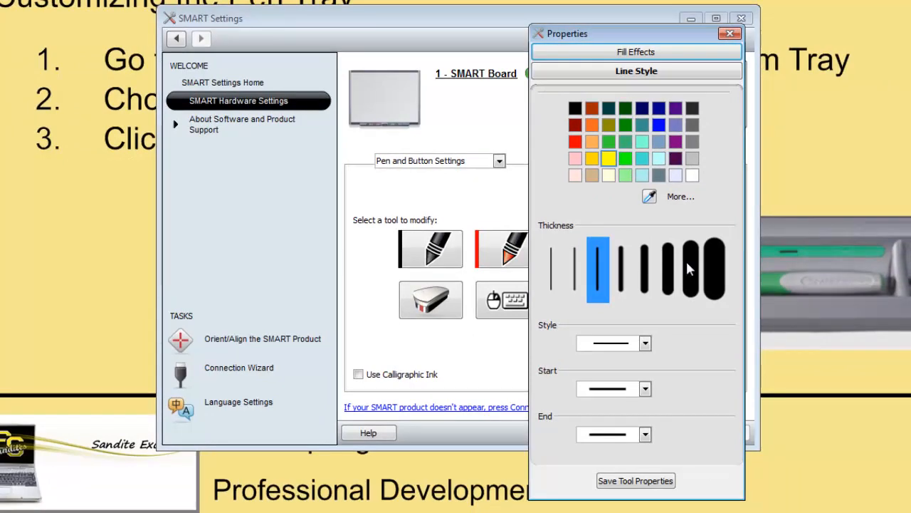
click(691, 269)
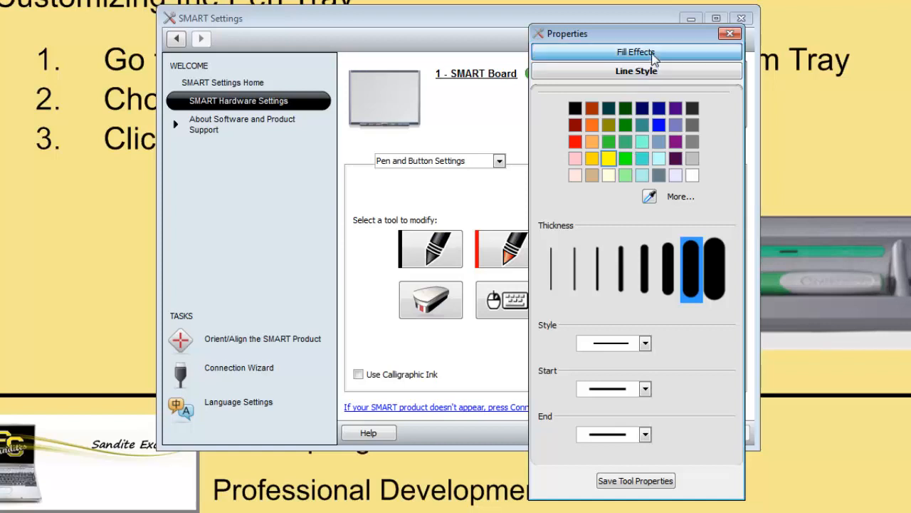
click(636, 51)
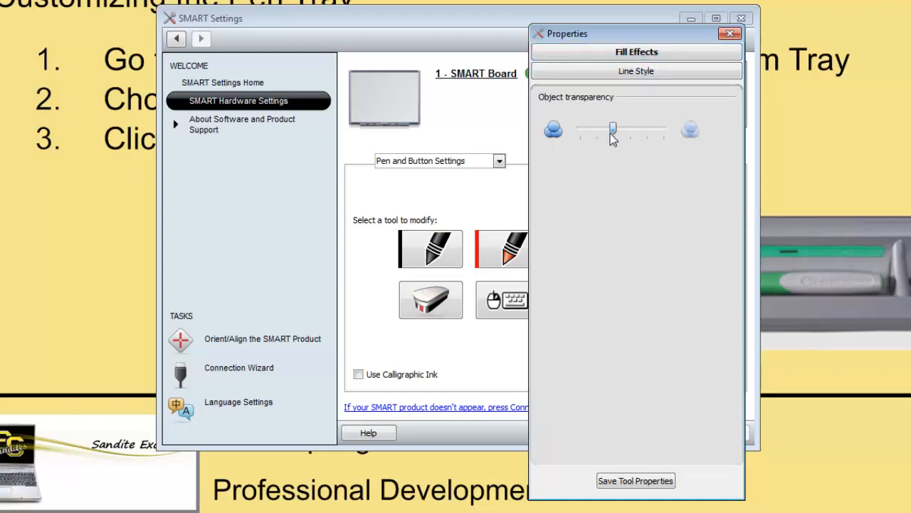
drag(614, 129, 629, 130)
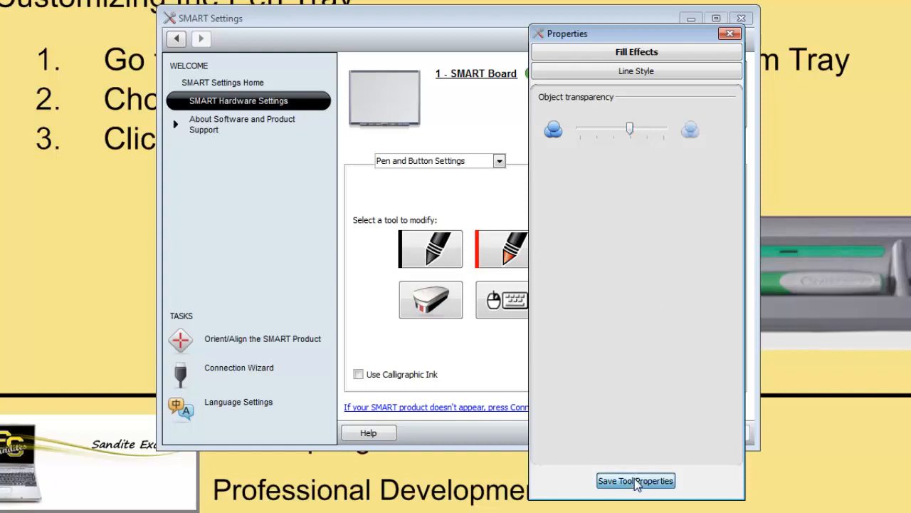
click(635, 480)
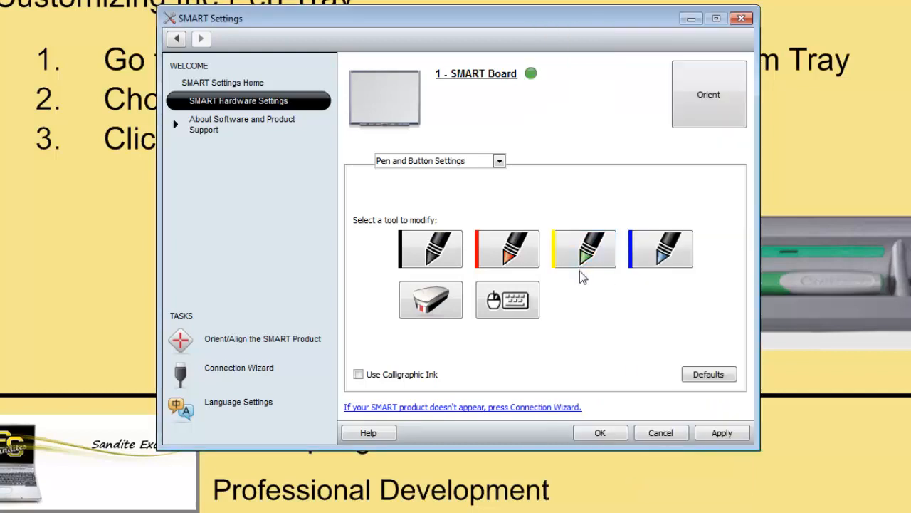
click(507, 248)
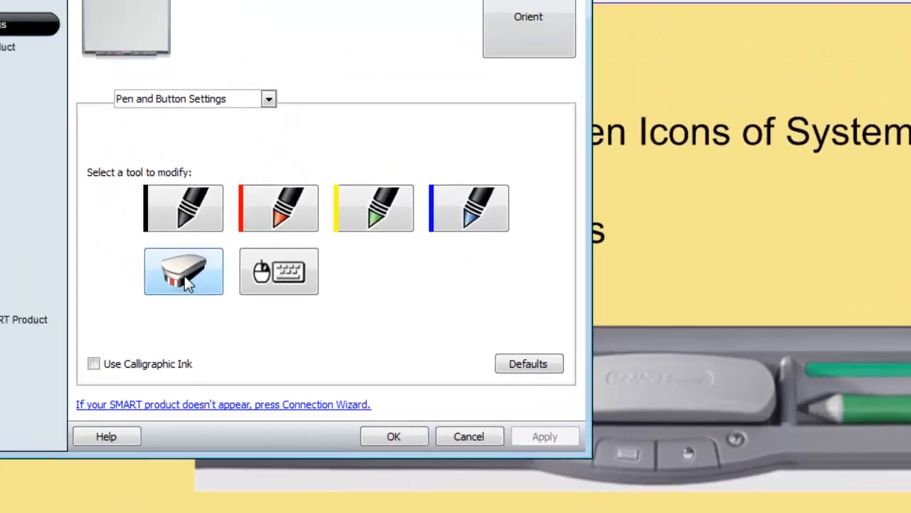
Set the eraser to a wider thickness and confirm with OK.
click(184, 271)
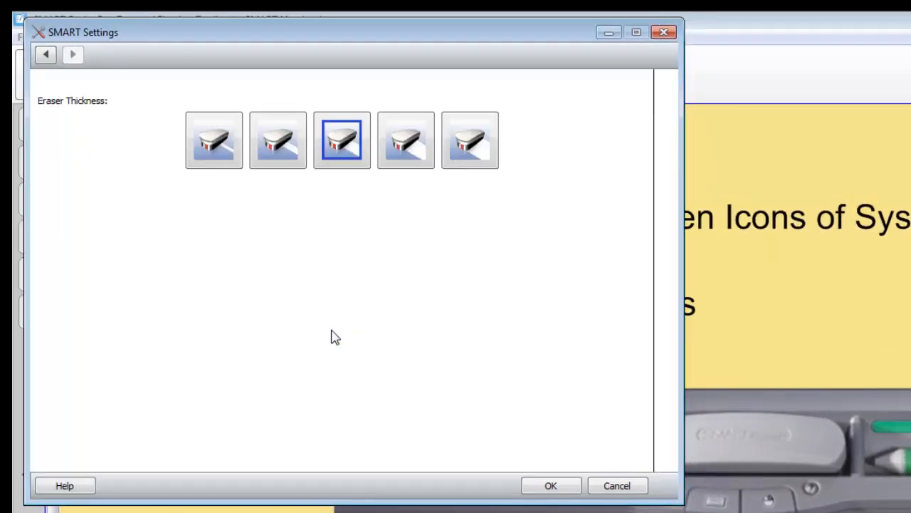
click(406, 139)
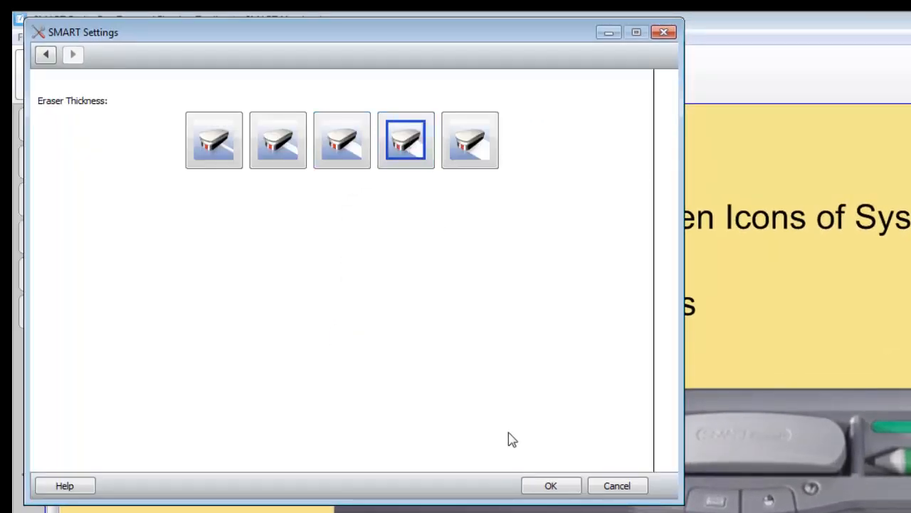
click(46, 55)
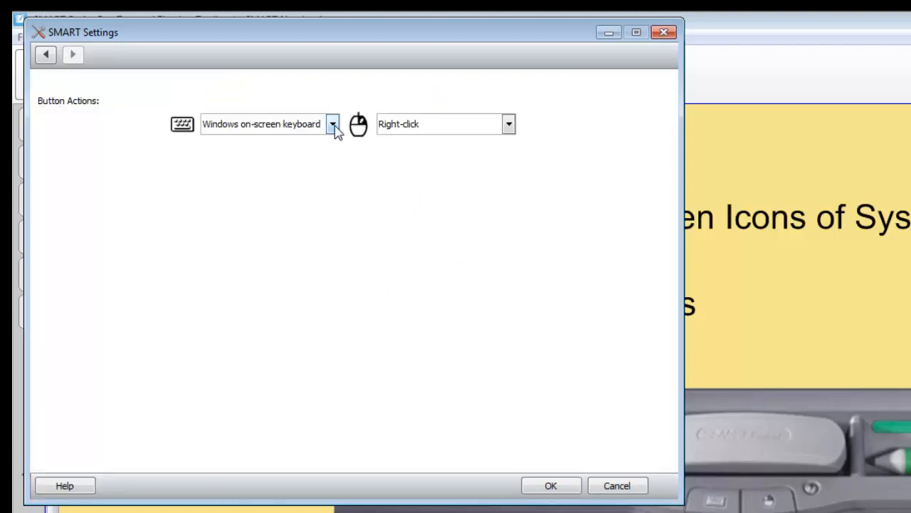
Set the pen tray's mouse button action to Print page.
click(332, 123)
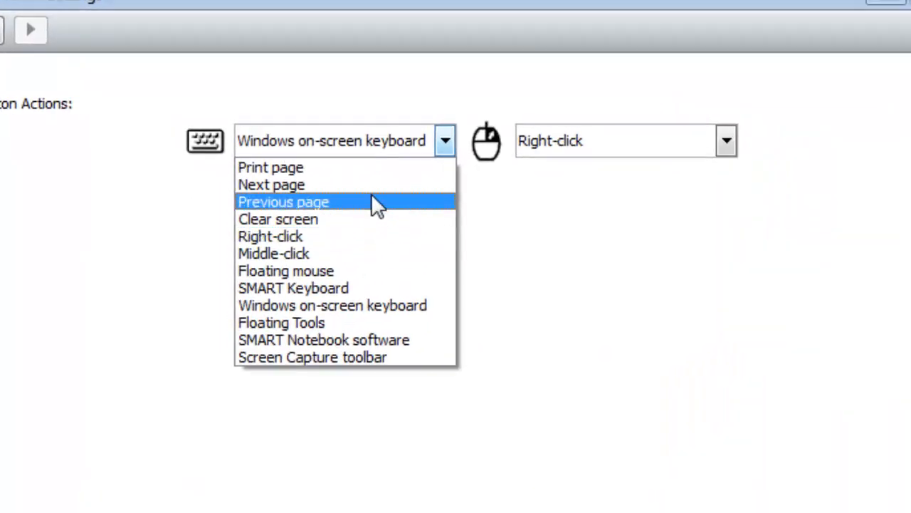
mouse_move(363, 305)
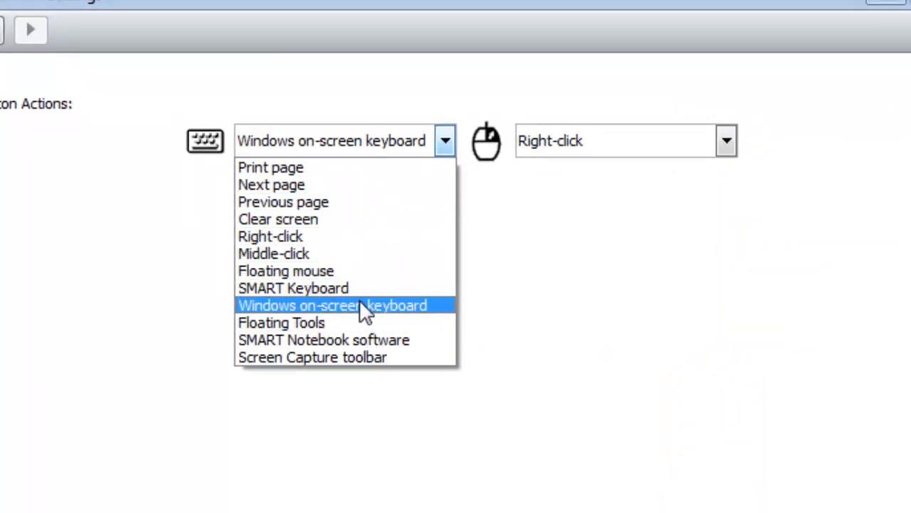
mouse_move(327, 202)
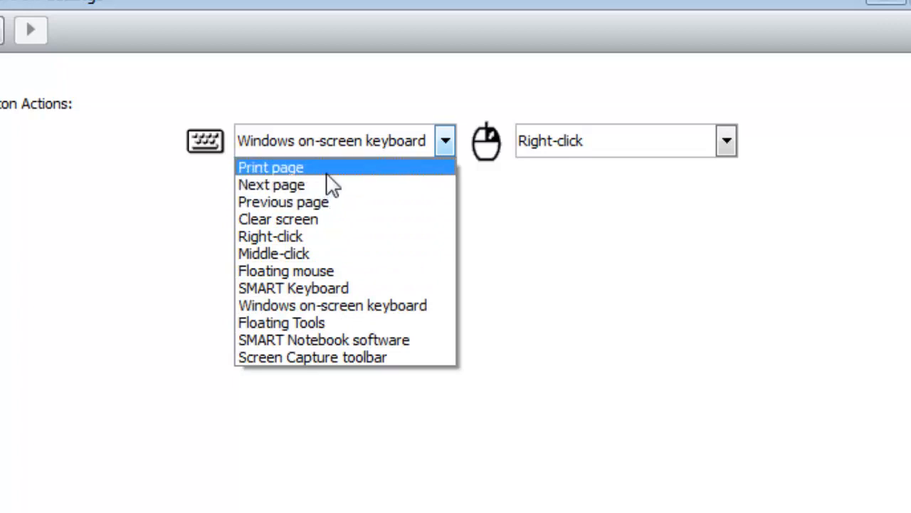
mouse_move(449, 191)
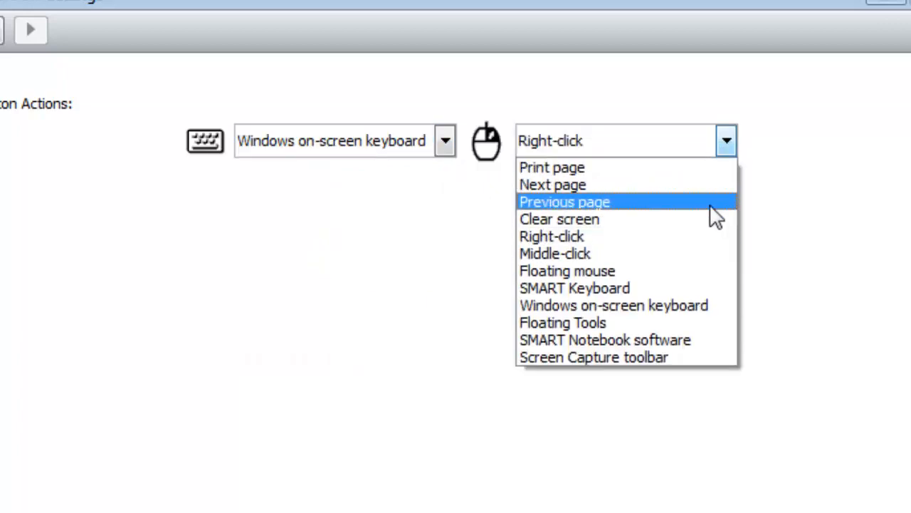
mouse_move(666, 177)
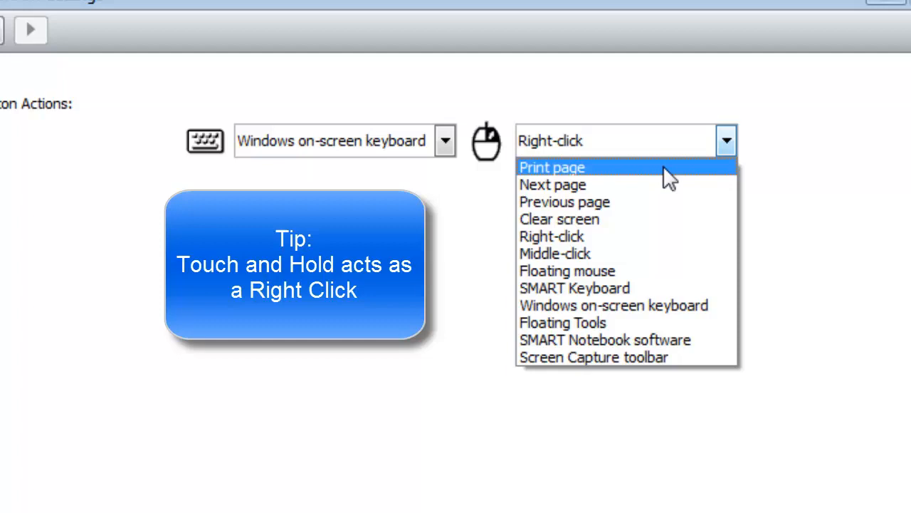
click(552, 166)
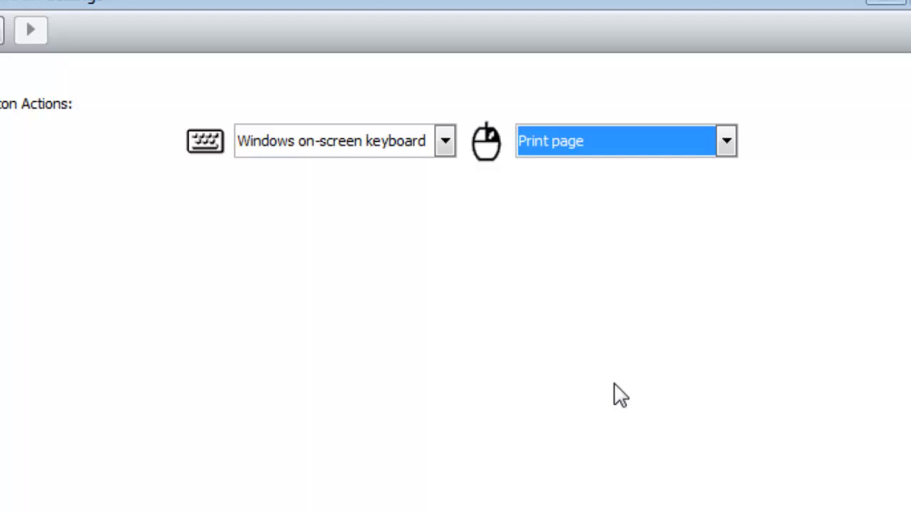
mouse_move(565, 158)
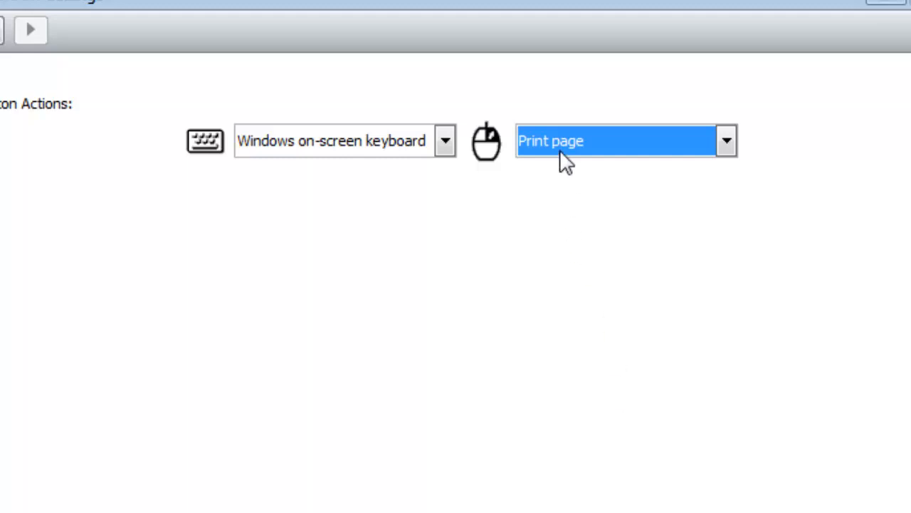
mouse_move(583, 283)
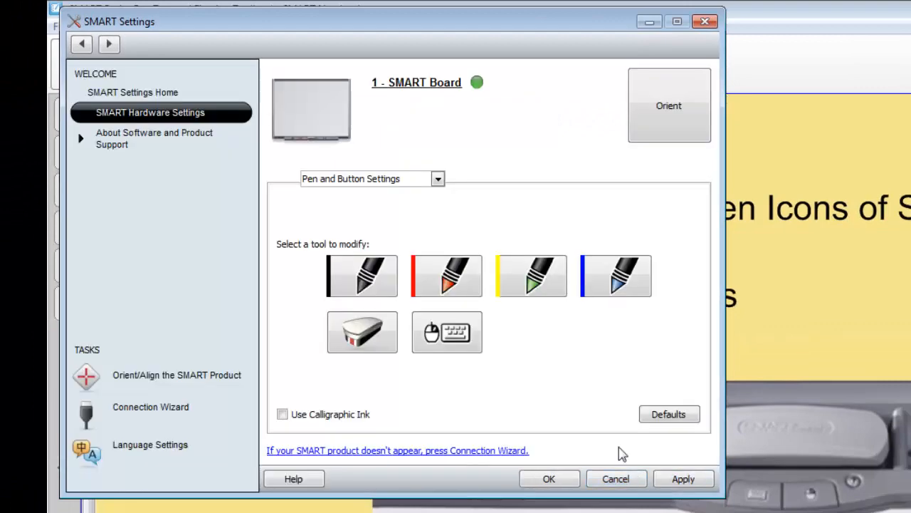
Apply the pen tray changes and close SMART Settings with OK.
click(361, 276)
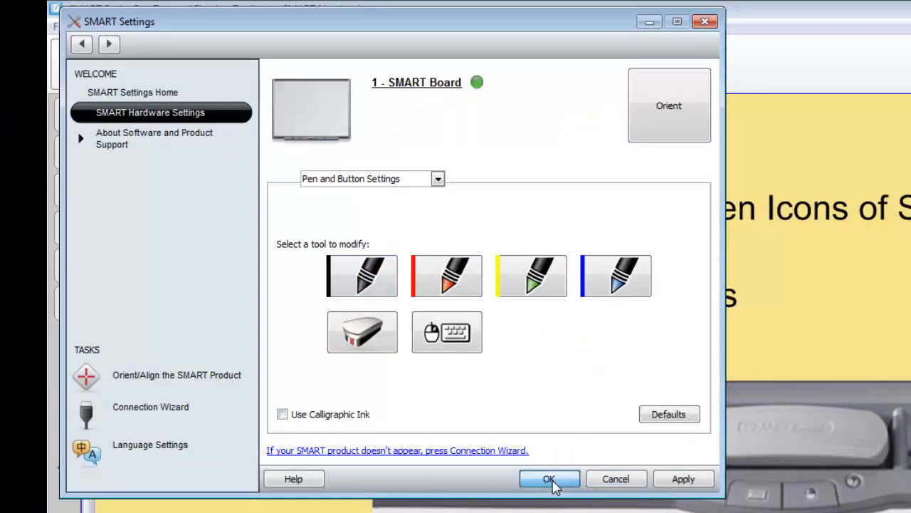
click(548, 478)
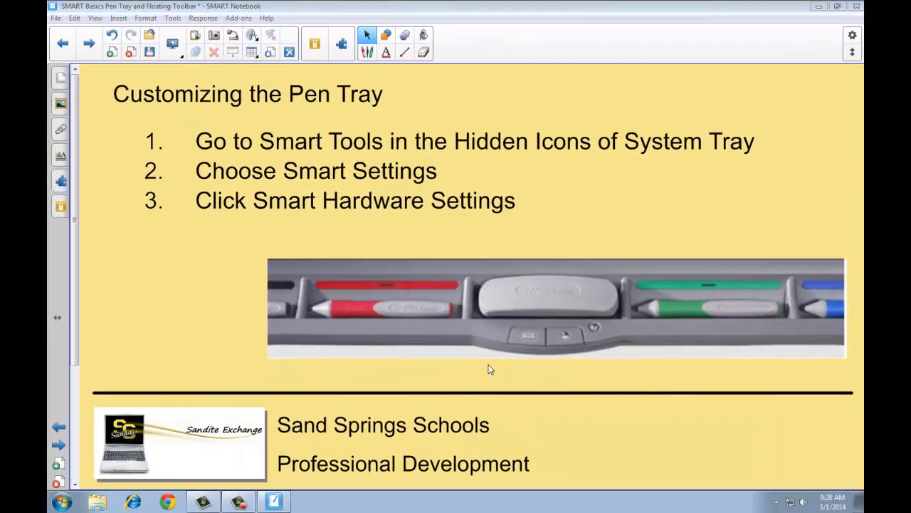